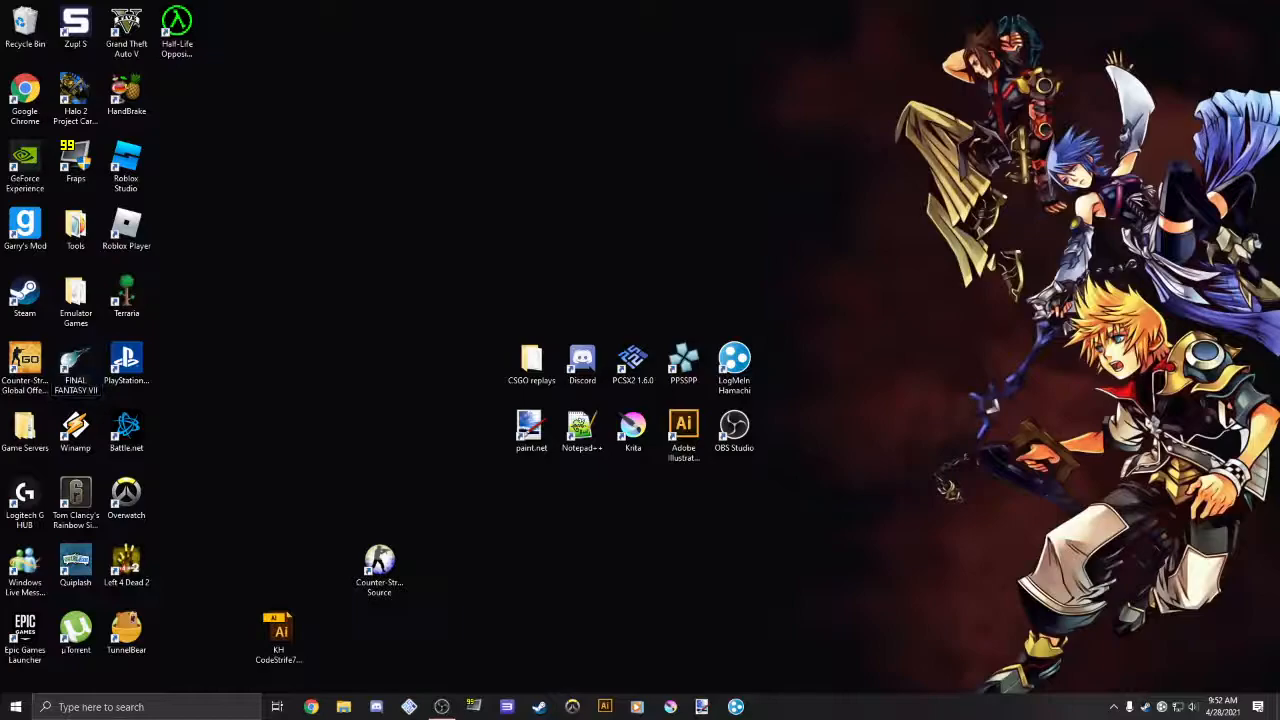
# Step: Start the Final Fantasy VII launcher from its desktop shortcut
pyautogui.click(76, 364)
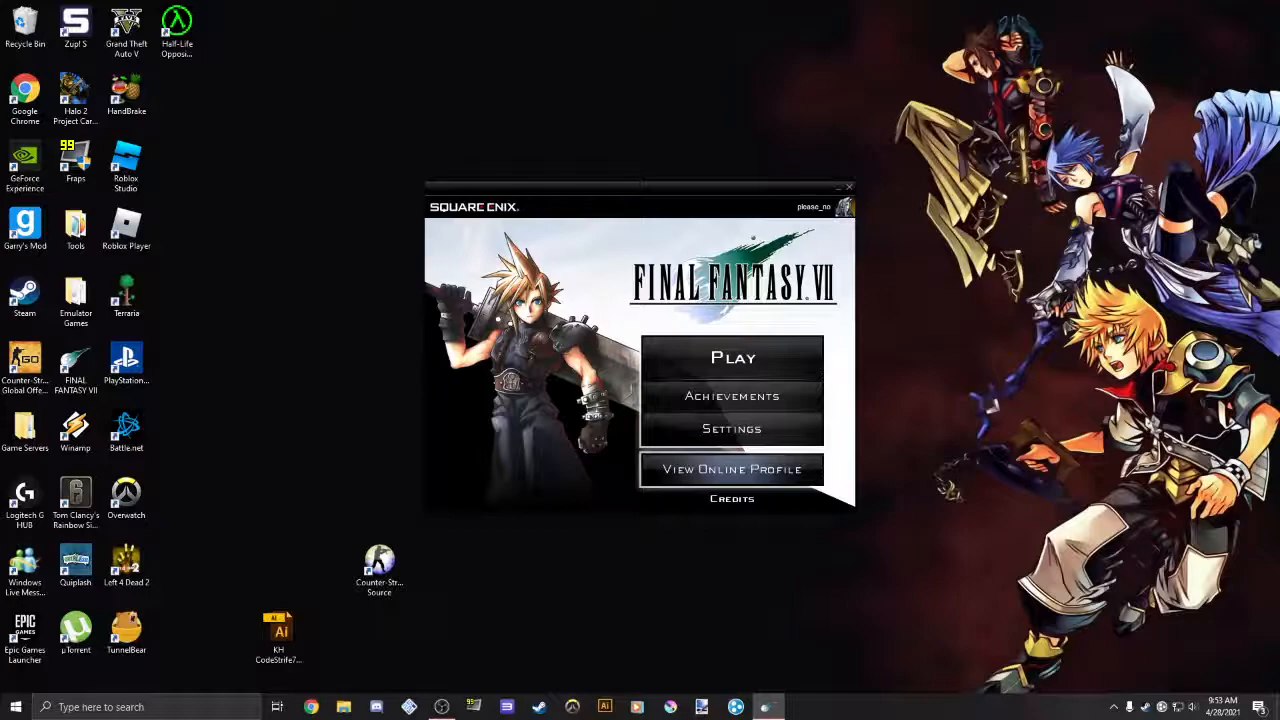
# Step: Leave the launcher and bring up the Windows Control Panel category overview
pyautogui.click(848, 188)
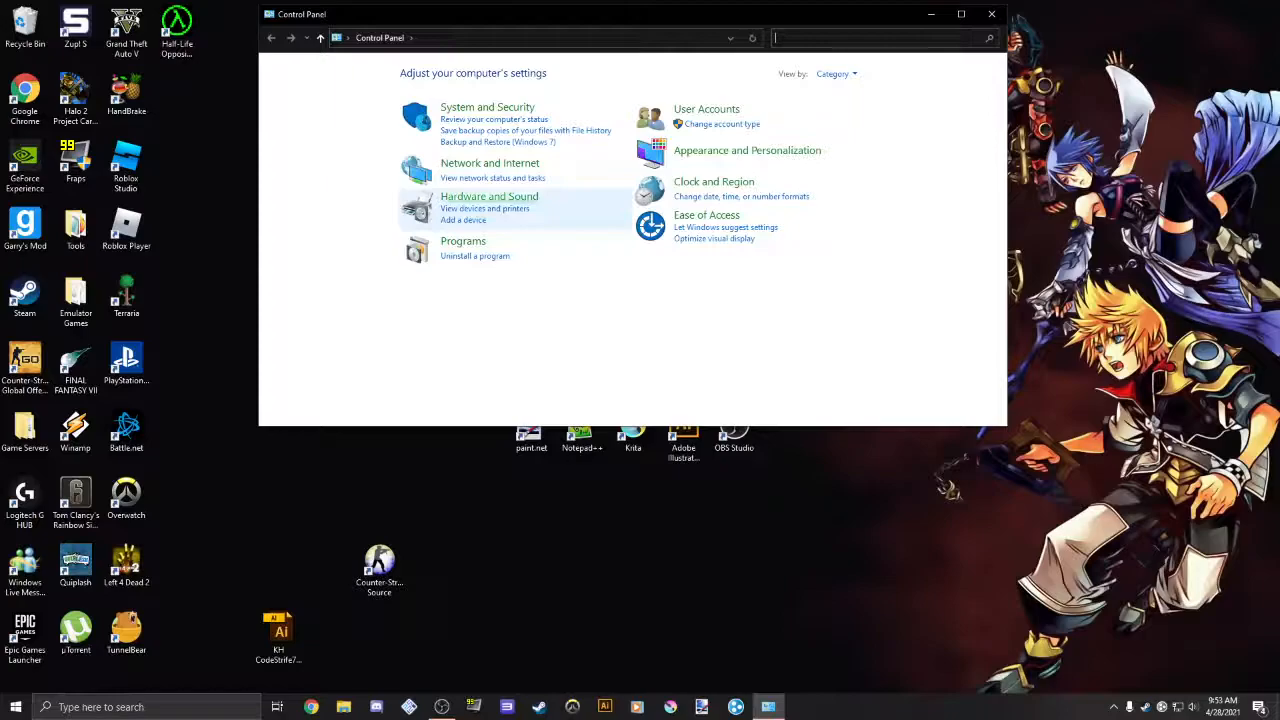
# Step: From Devices and Printers, bring up Game Controllers listing the Wireless and Xbox 360 controllers
pyautogui.click(484, 208)
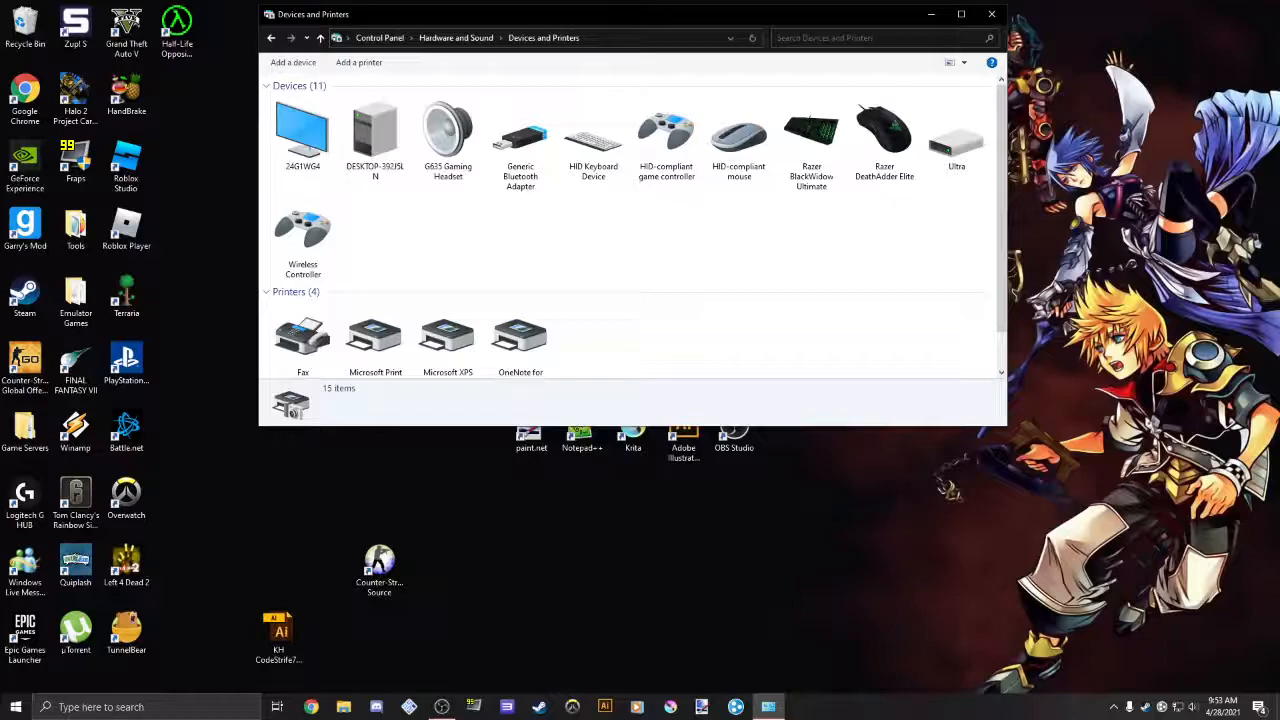
pyautogui.doubleClick(302, 230)
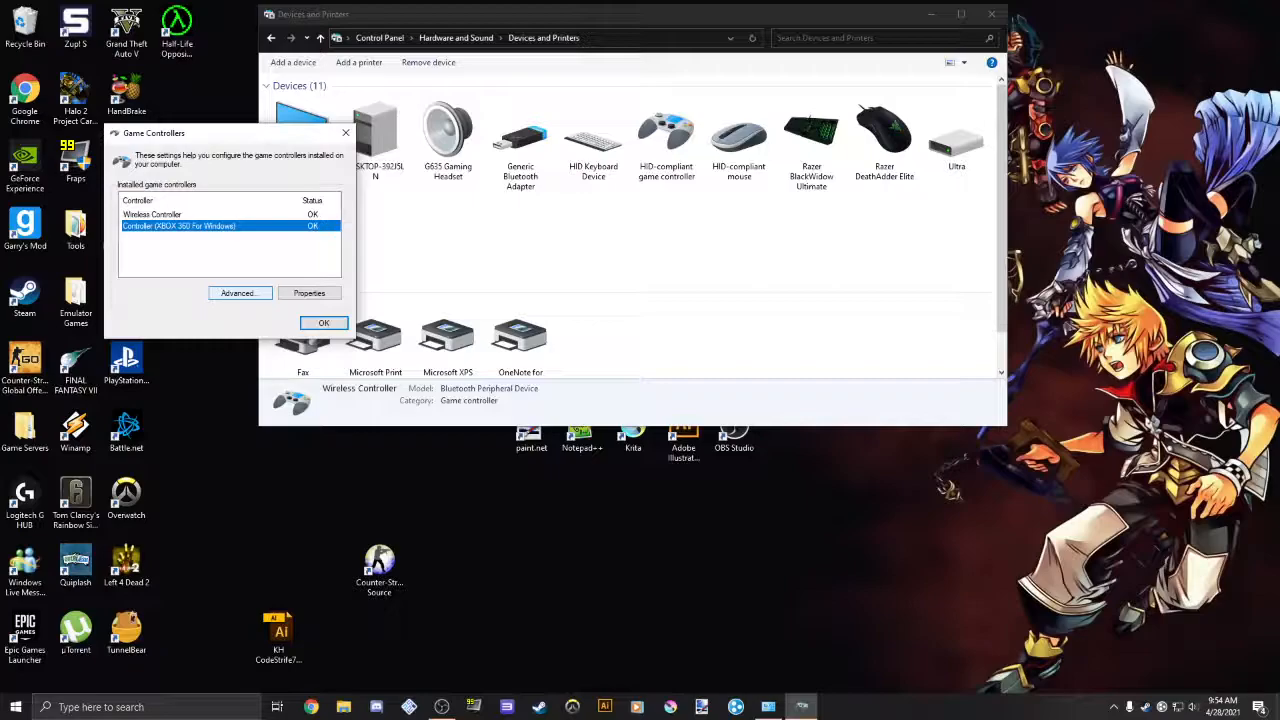
# Step: In Advanced settings, set Controller (XBOX 360 For Windows) as the preferred device
pyautogui.click(240, 292)
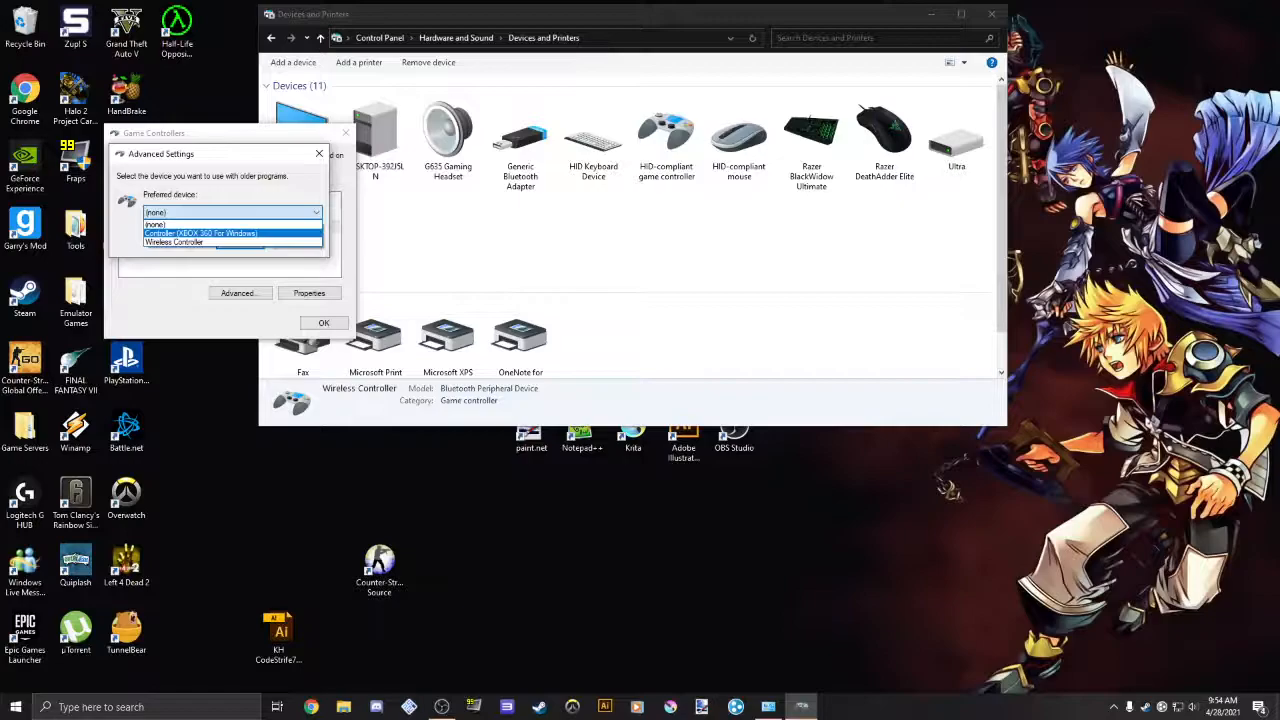
pyautogui.click(200, 232)
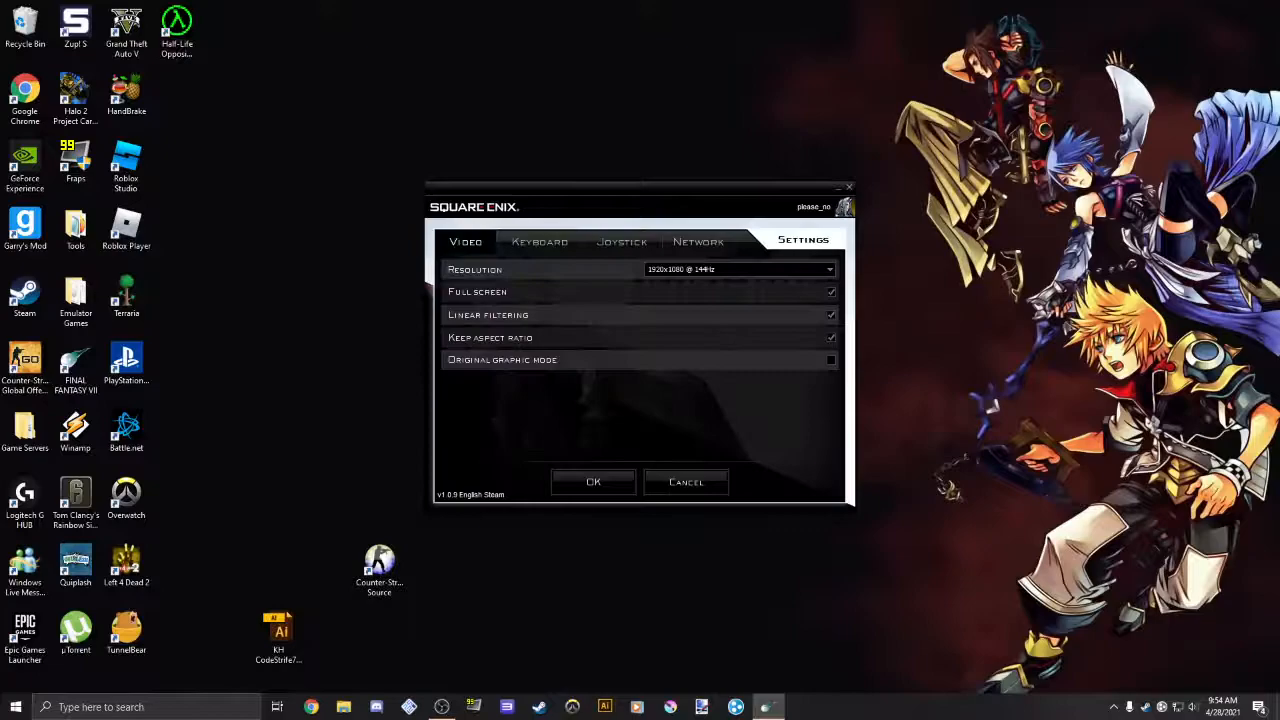
# Step: Check the Joystick button assignments, then launch Final Fantasy VII with Play
pyautogui.click(622, 240)
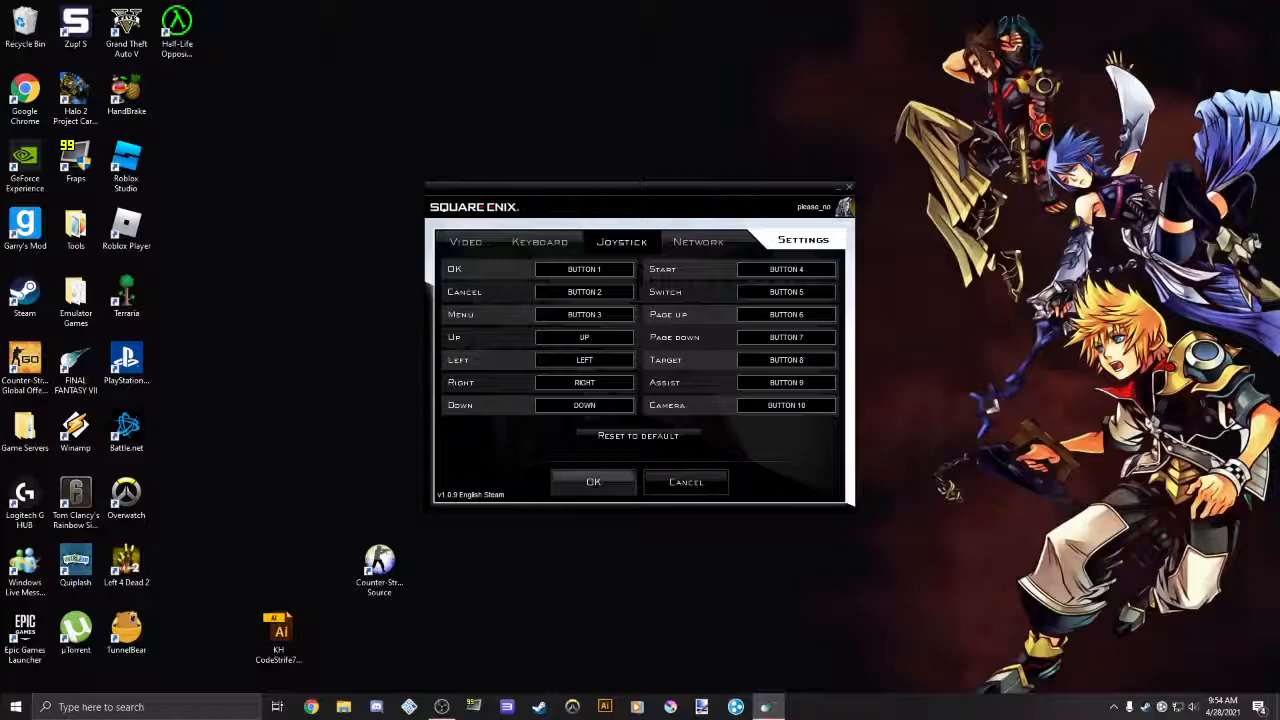
pyautogui.click(592, 480)
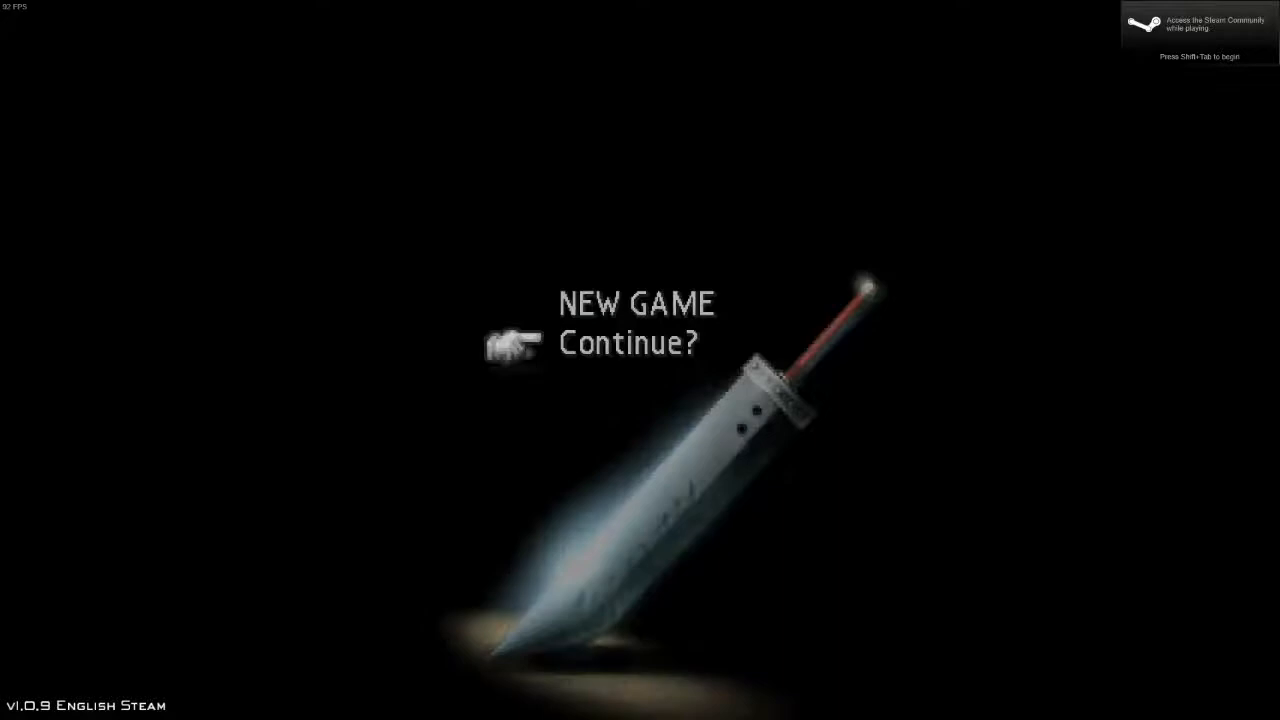
# Step: Choose Continue on the title screen and try a save slot with no data
pyautogui.click(628, 342)
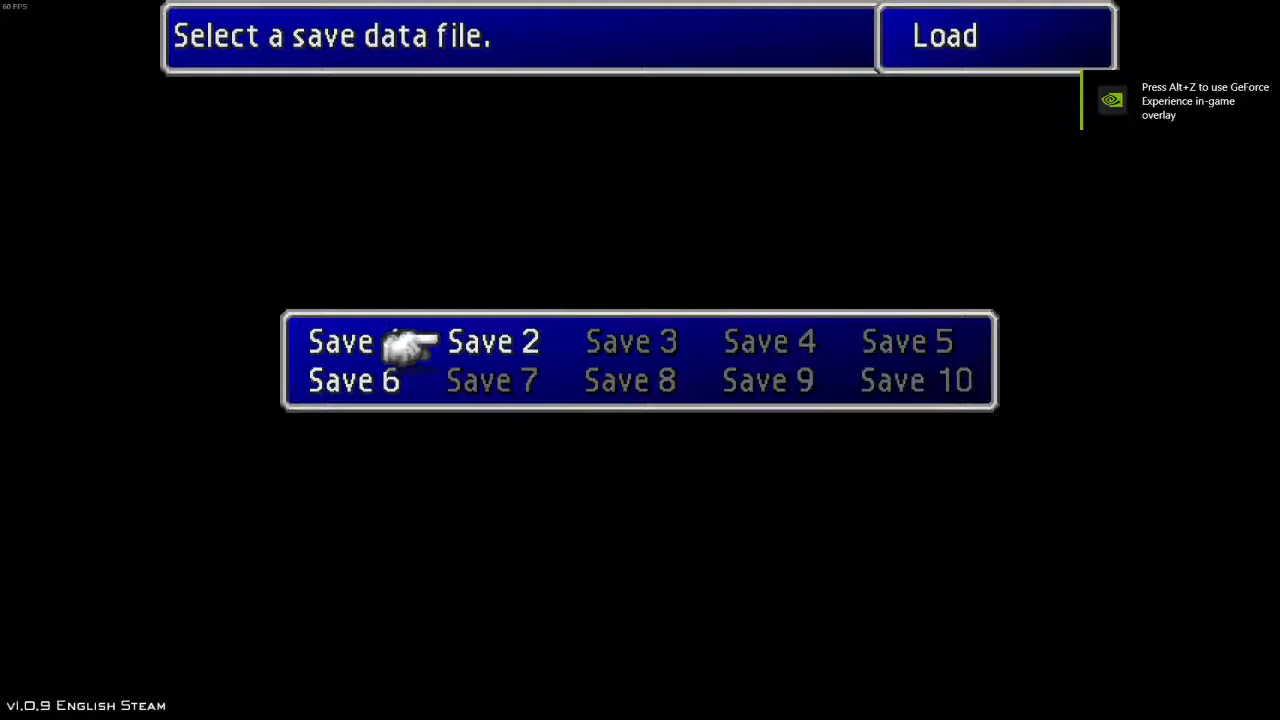
pyautogui.click(352, 340)
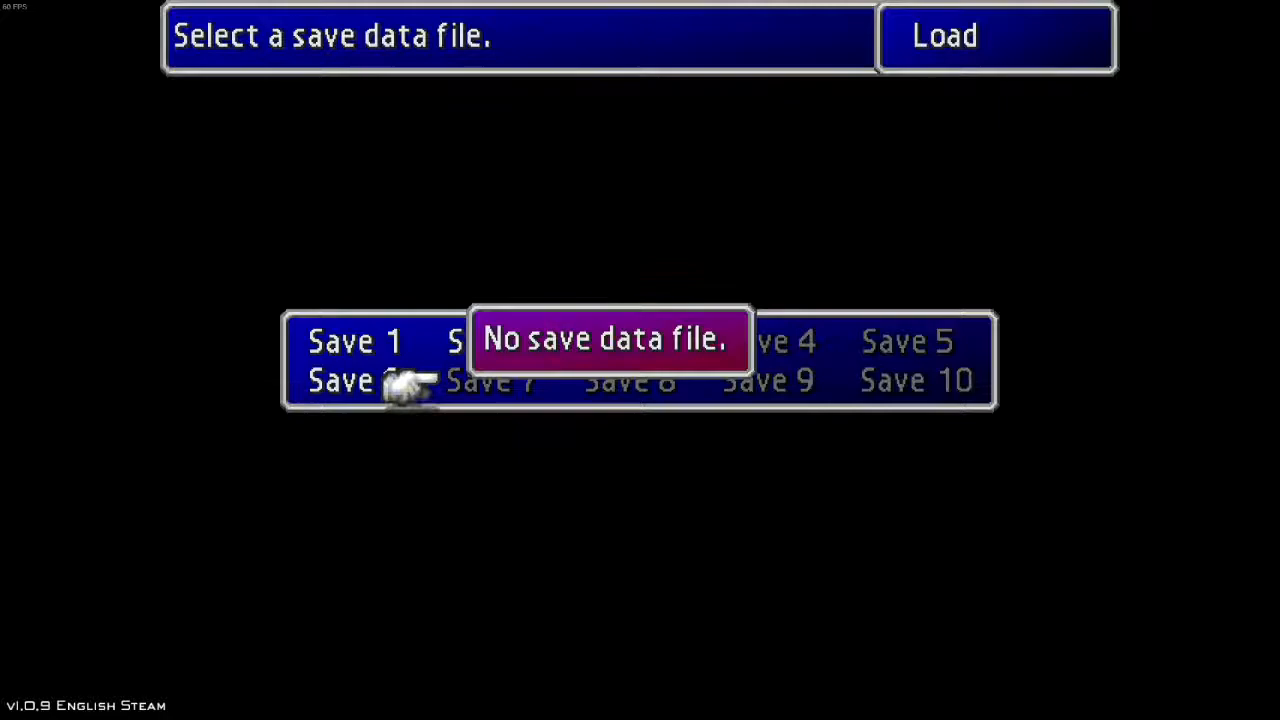